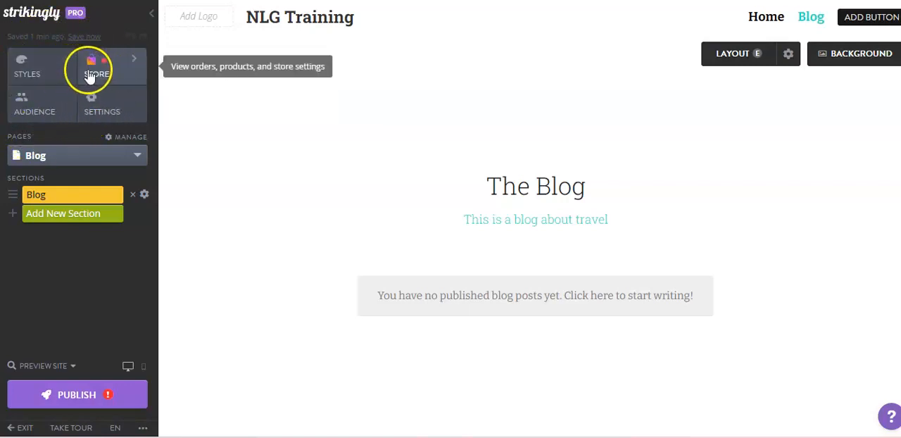
Open the STORE section to show the empty Products page for NLG Training.
{"action": "left_click", "coordinate": [96, 67]}
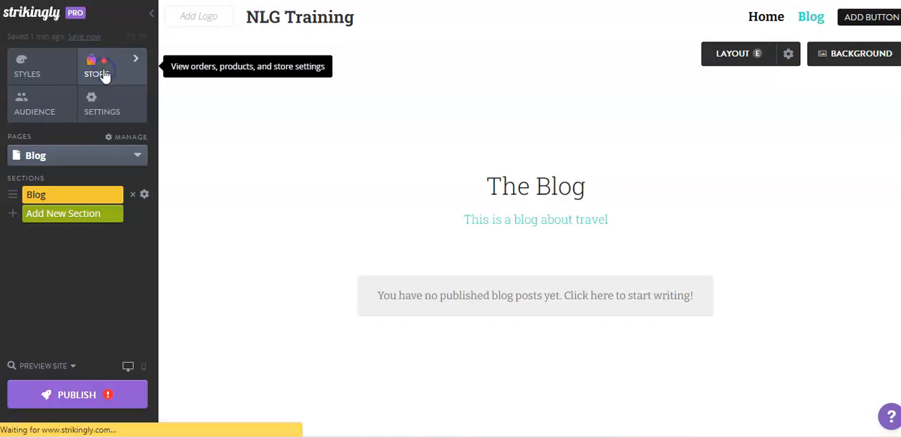
{"action": "left_click", "coordinate": [97, 65]}
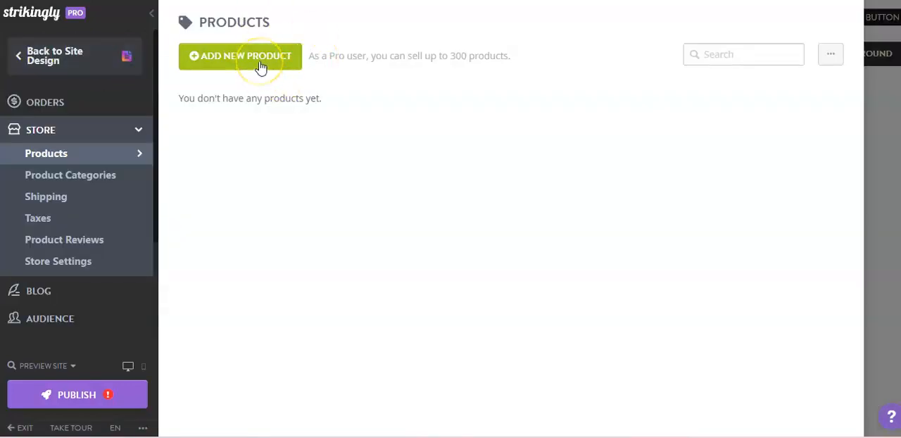
Add a new product and choose the Physical product type.
{"action": "left_click", "coordinate": [240, 56]}
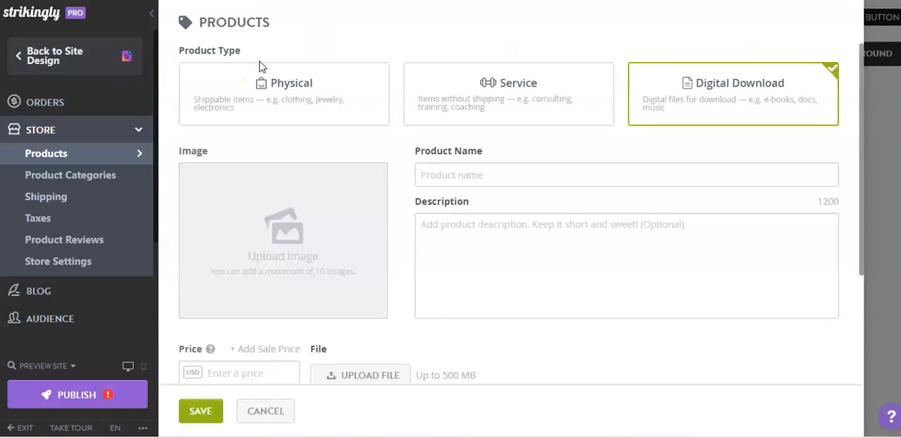
{"action": "mouse_move", "coordinate": [325, 77]}
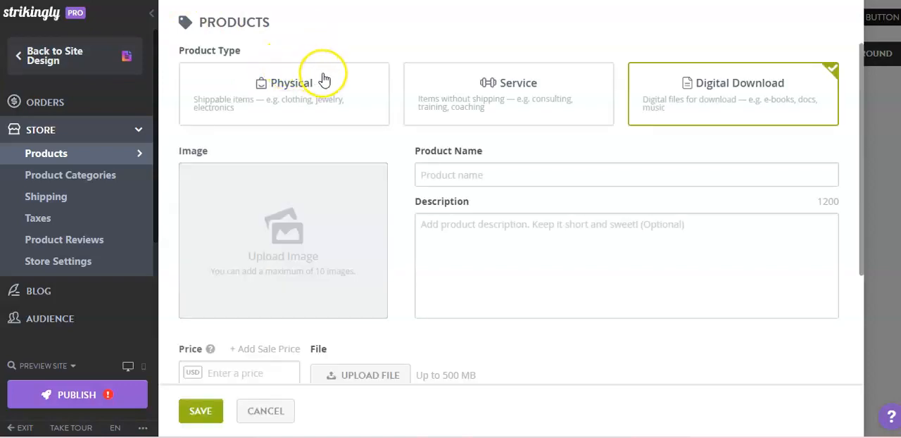
{"action": "mouse_move", "coordinate": [273, 113]}
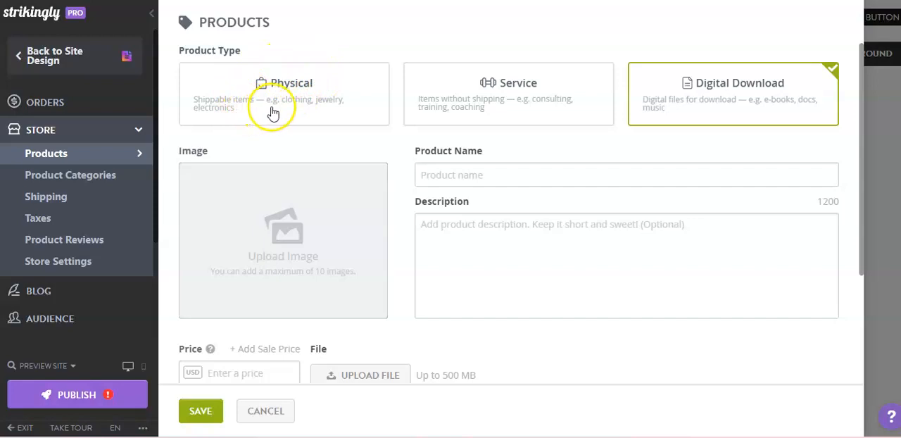
{"action": "mouse_move", "coordinate": [291, 106]}
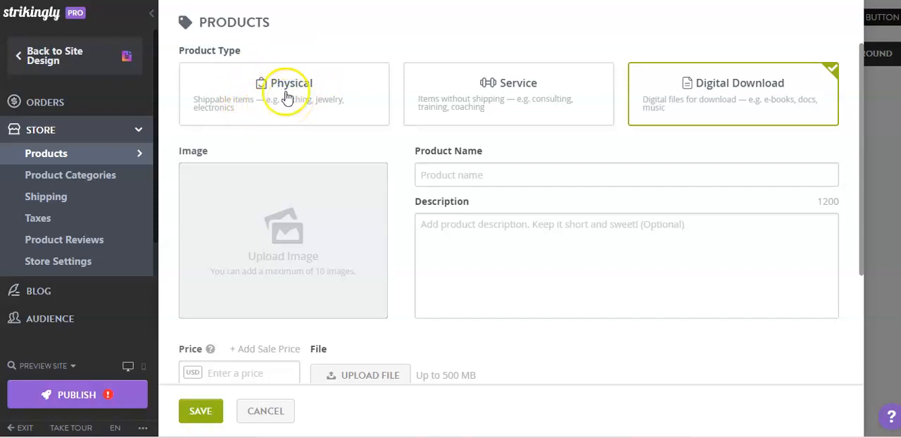
{"action": "mouse_move", "coordinate": [495, 98]}
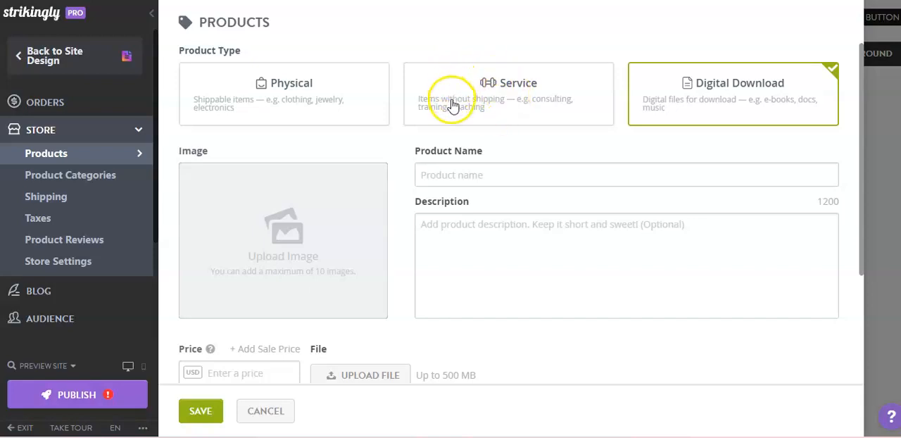
{"action": "mouse_move", "coordinate": [681, 104]}
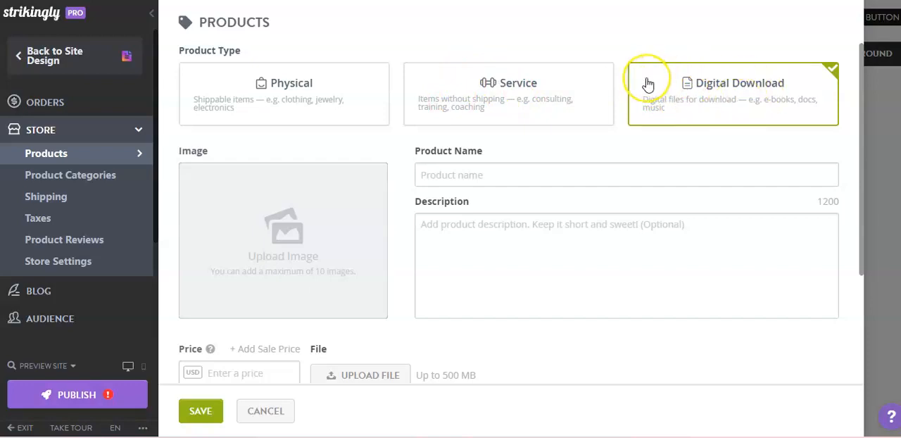
{"action": "mouse_move", "coordinate": [342, 113]}
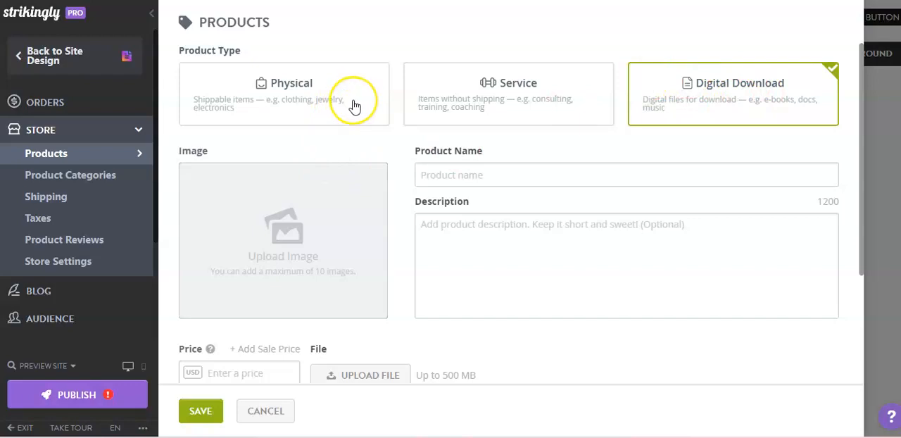
{"action": "left_click", "coordinate": [284, 94]}
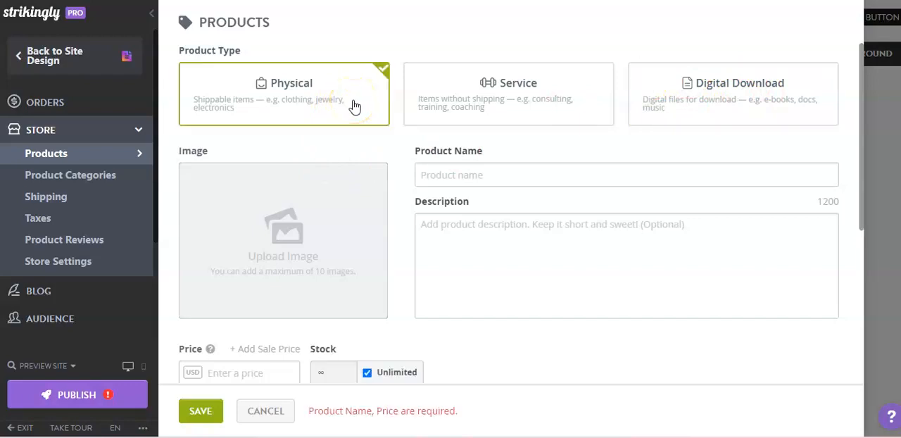
Name the product 'Dog Treats' and describe it as dog treats for your pup.
{"action": "left_click", "coordinate": [625, 174]}
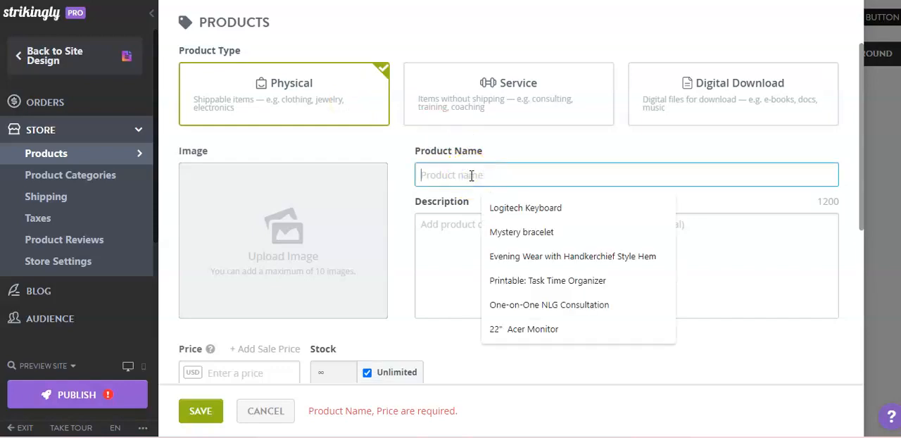
{"action": "type", "text": "Dog Treats"}
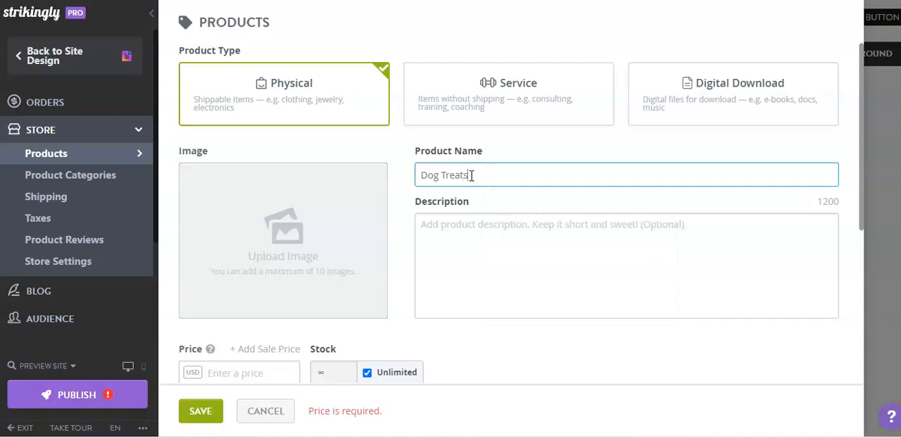
{"action": "left_click", "coordinate": [473, 238]}
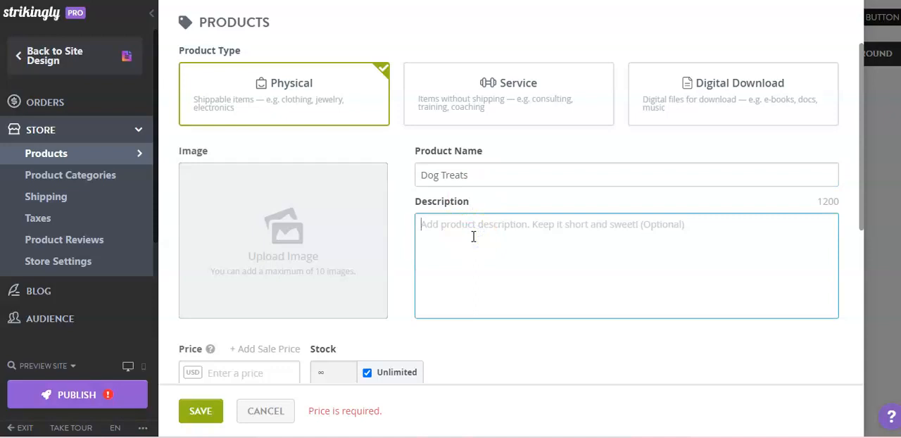
{"action": "type", "text": "Dog"}
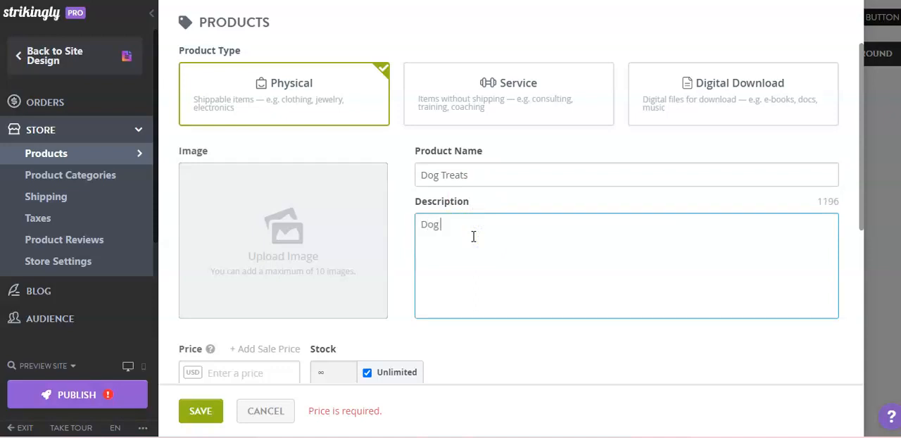
{"action": "type", "text": "treats f"}
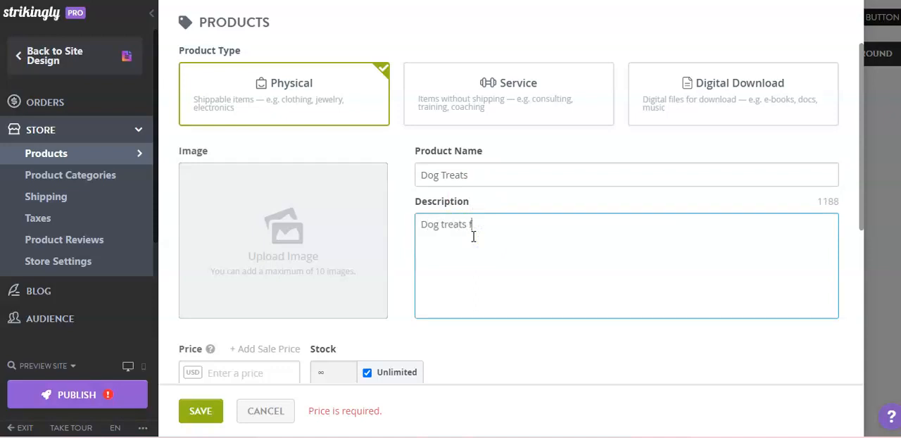
{"action": "type", "text": "or your po"}
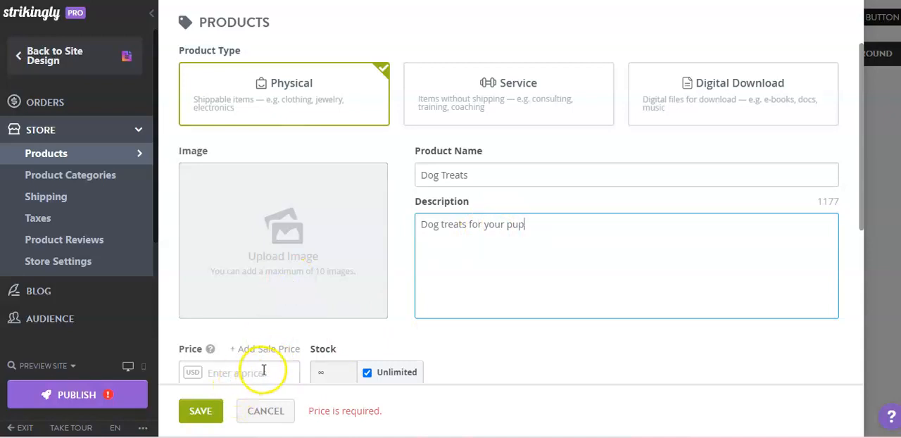
Enter a 4.99 price and replace unlimited stock with 100.
{"action": "type", "text": "4.99"}
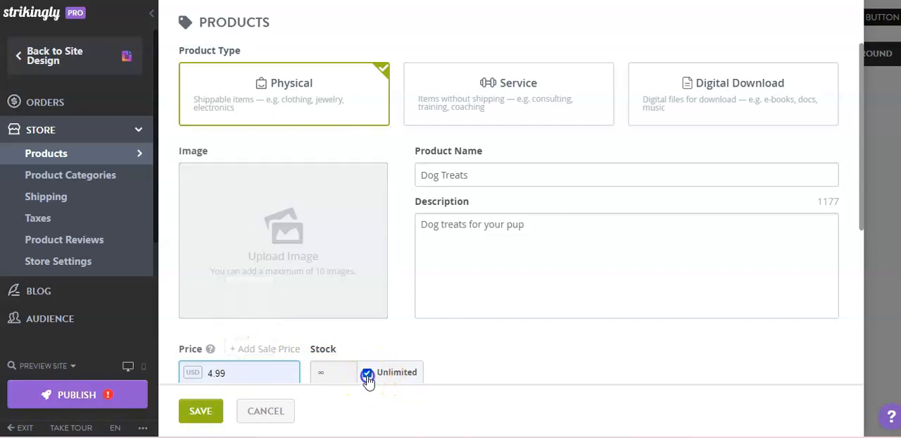
{"action": "left_click", "coordinate": [367, 372]}
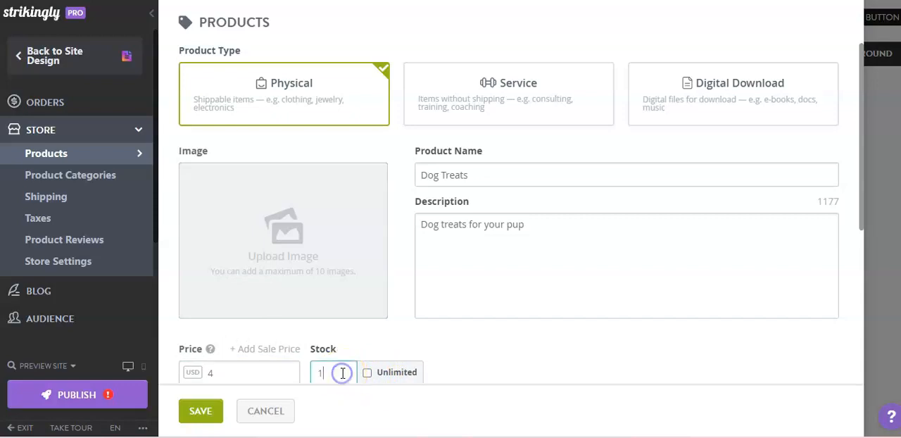
{"action": "type", "text": "00"}
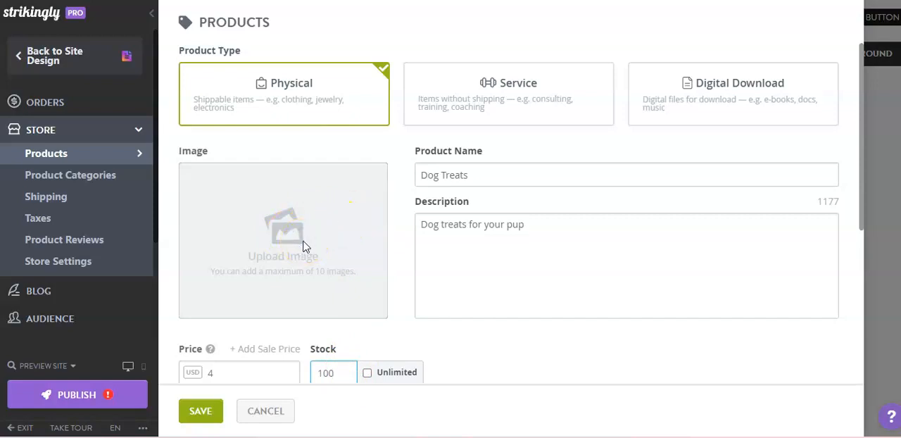
{"action": "left_click", "coordinate": [283, 240]}
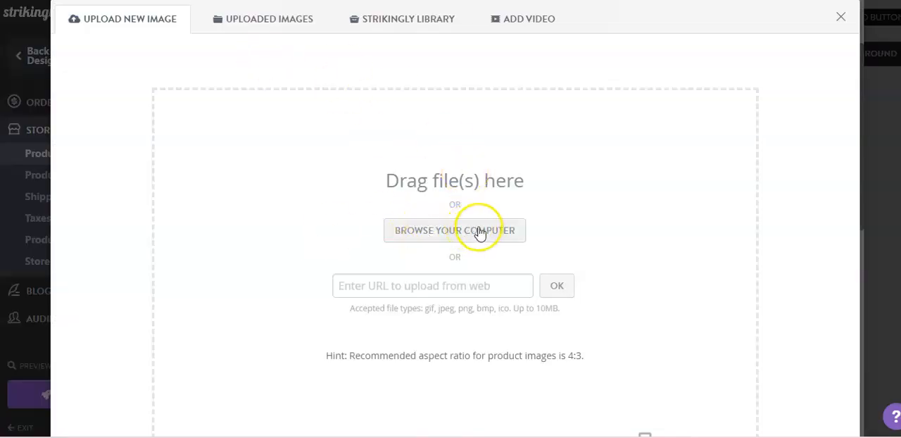
{"action": "mouse_move", "coordinate": [428, 248]}
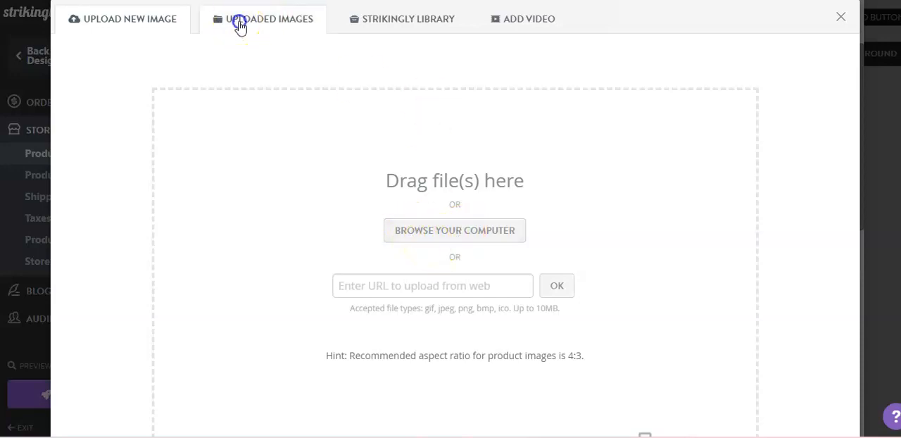
{"action": "left_click", "coordinate": [268, 19]}
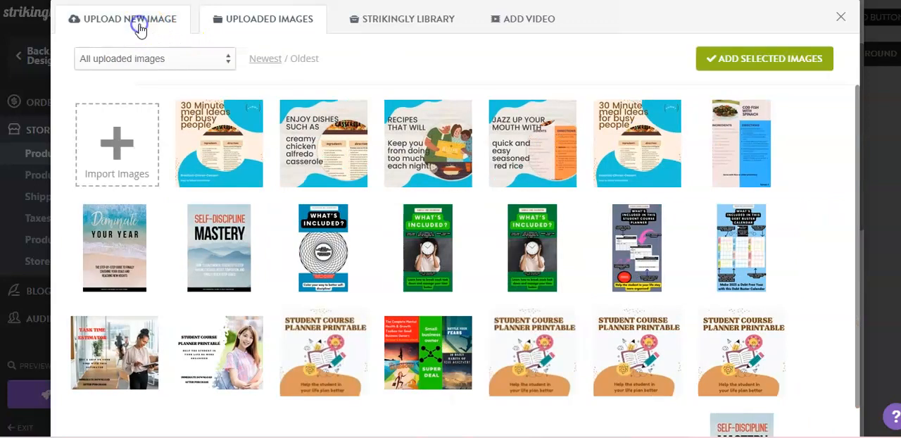
{"action": "left_click", "coordinate": [129, 19]}
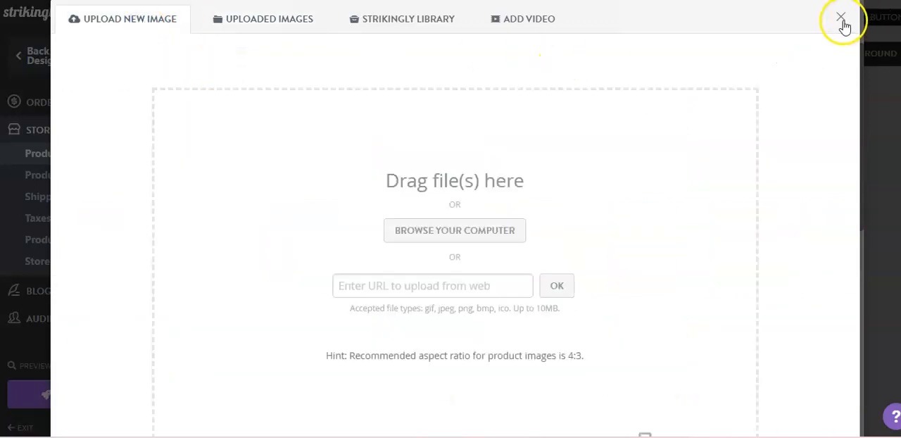
{"action": "left_click", "coordinate": [840, 17]}
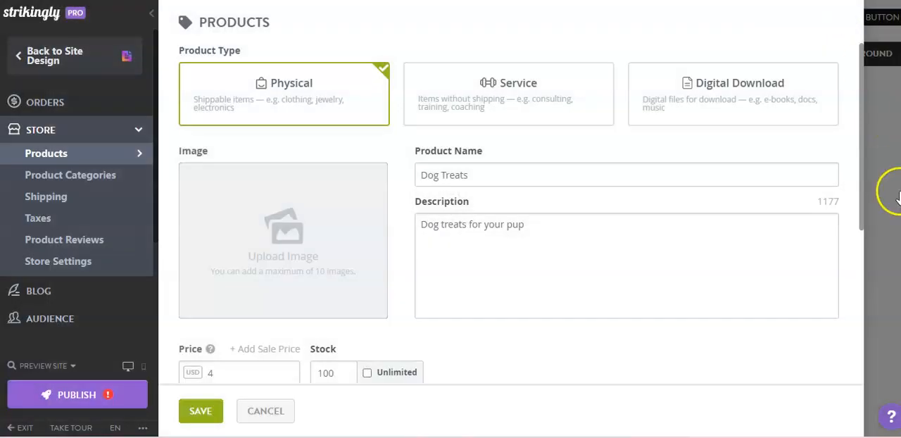
{"action": "scroll", "scroll_direction": "down", "scroll_amount": 3}
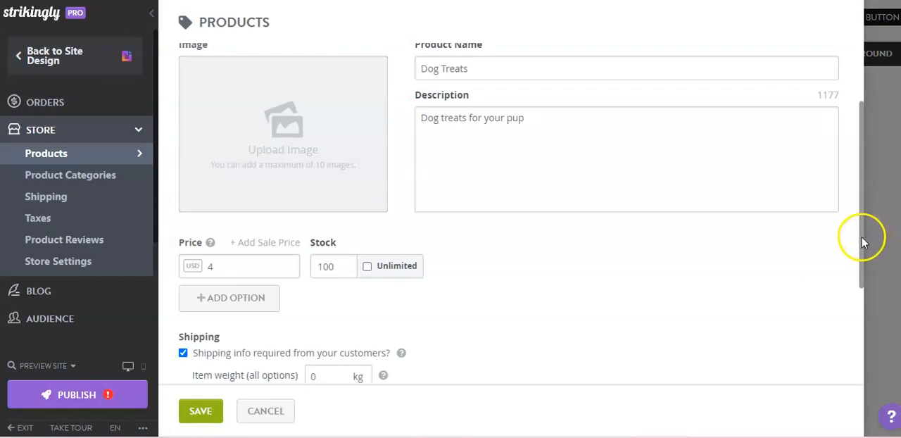
{"action": "scroll", "scroll_direction": "down", "scroll_amount": 3}
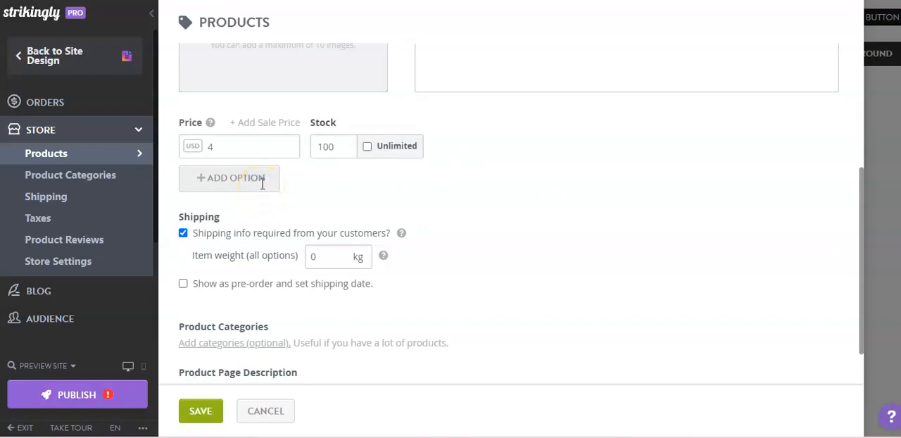
{"action": "left_click", "coordinate": [230, 178]}
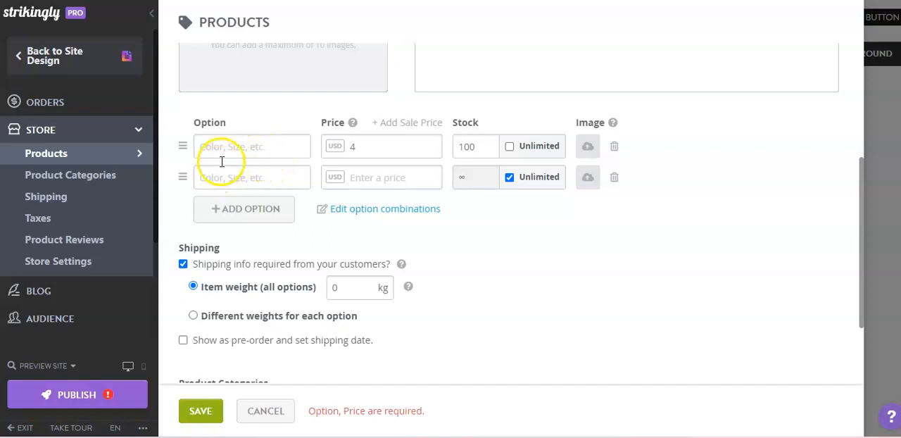
{"action": "mouse_move", "coordinate": [266, 155]}
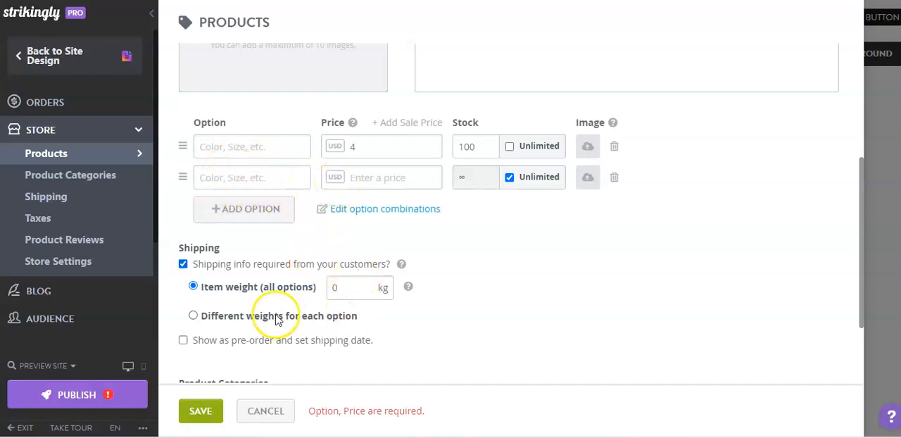
{"action": "mouse_move", "coordinate": [283, 291]}
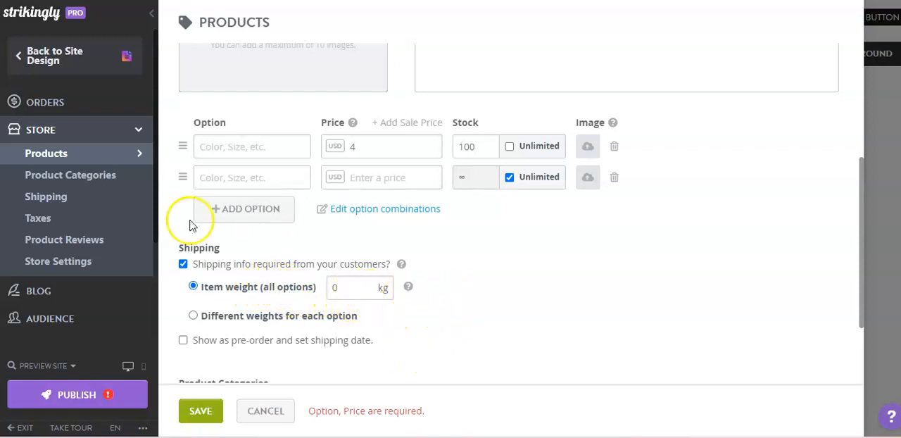
{"action": "mouse_move", "coordinate": [56, 197]}
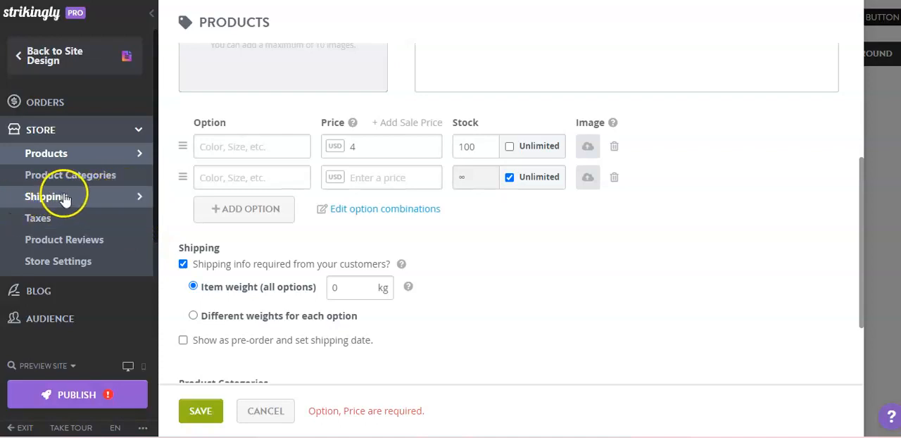
View Store > Shipping, showing default Standard Shipping with free worldwide shipping.
{"action": "left_click", "coordinate": [45, 196]}
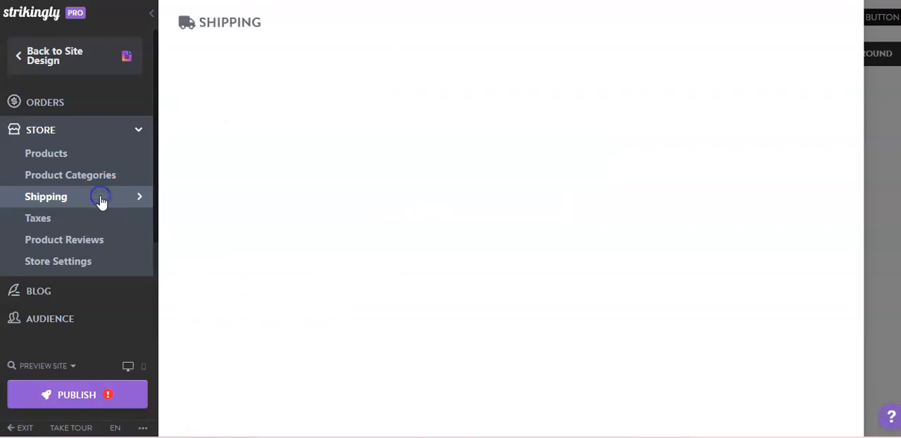
{"action": "left_click", "coordinate": [46, 196]}
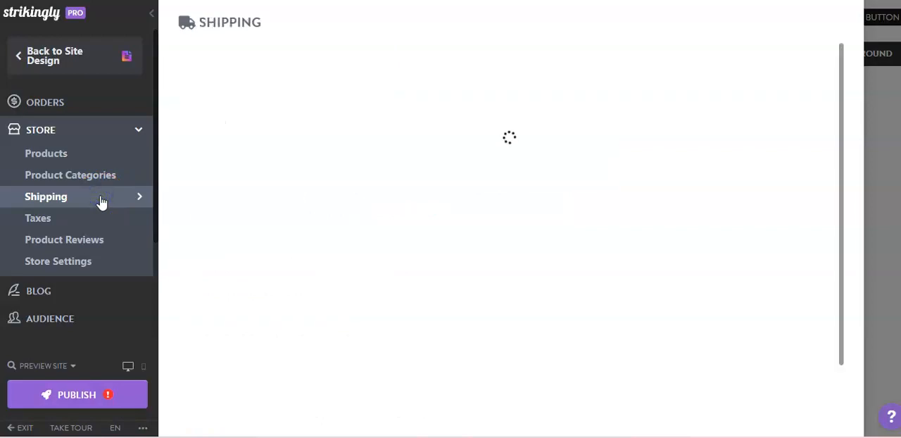
{"action": "left_click", "coordinate": [45, 196]}
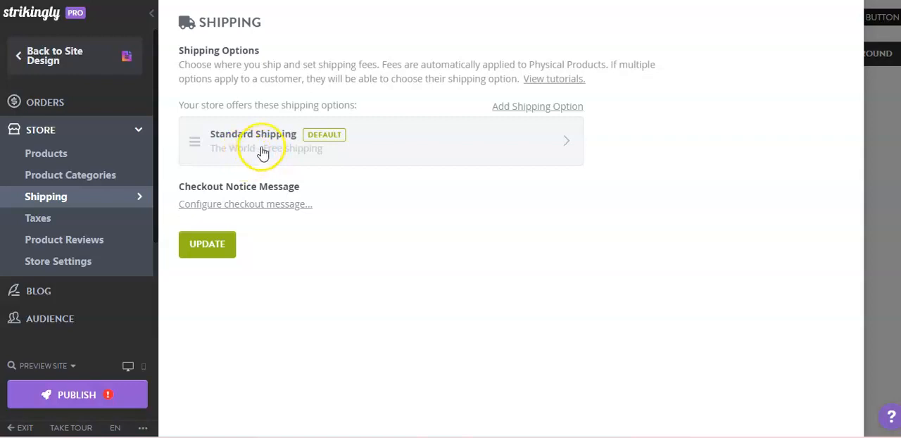
{"action": "mouse_move", "coordinate": [526, 107]}
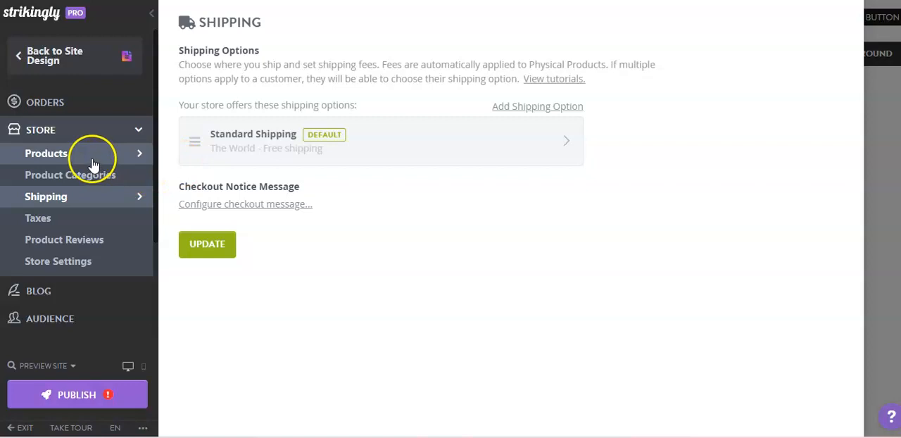
Go back to Products and follow the 'Add categories (optional)' link.
{"action": "left_click", "coordinate": [45, 152]}
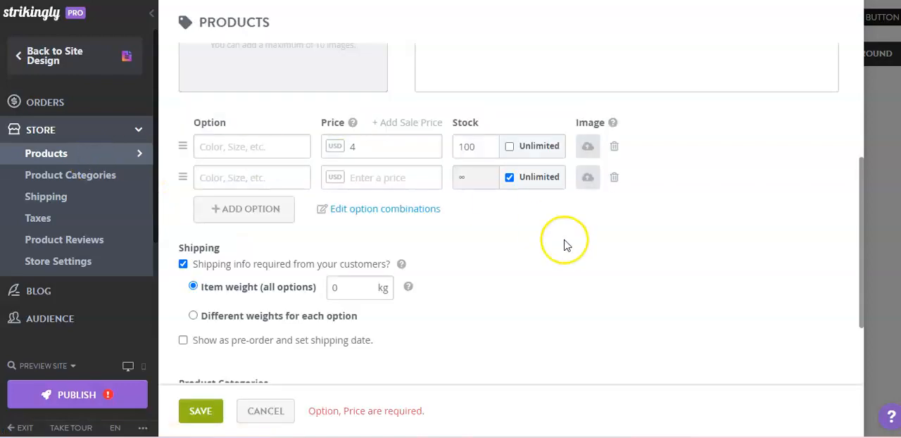
{"action": "scroll", "scroll_direction": "down", "scroll_amount": 3}
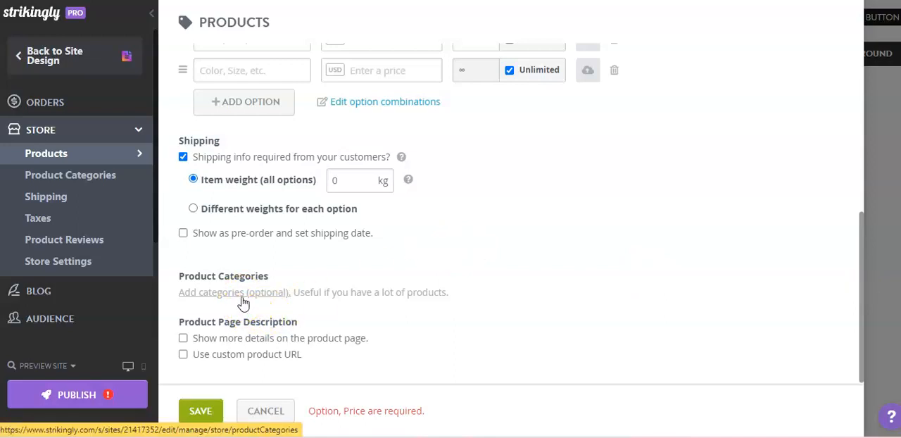
{"action": "mouse_move", "coordinate": [245, 302]}
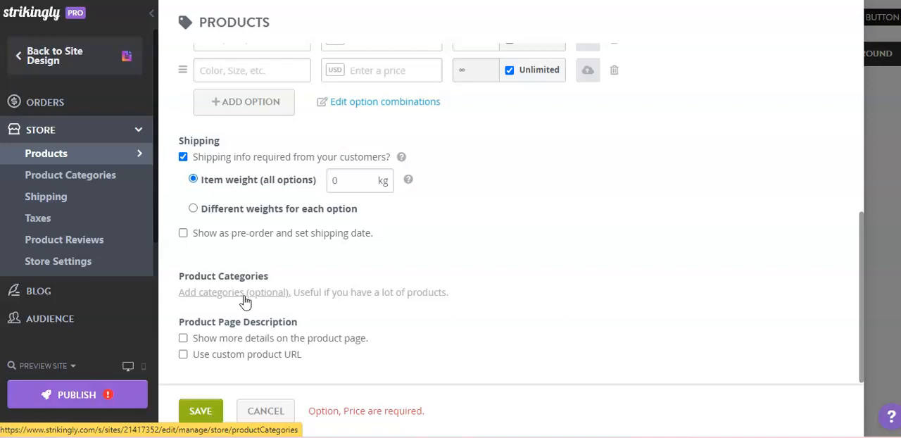
{"action": "left_click", "coordinate": [234, 292]}
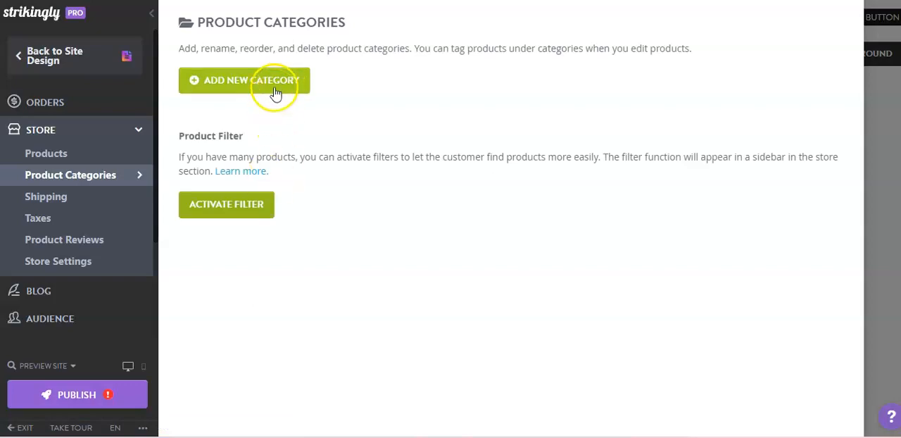
Create the 'Dog Treats' product category and activate the visitor product filter.
{"action": "left_click", "coordinate": [244, 79]}
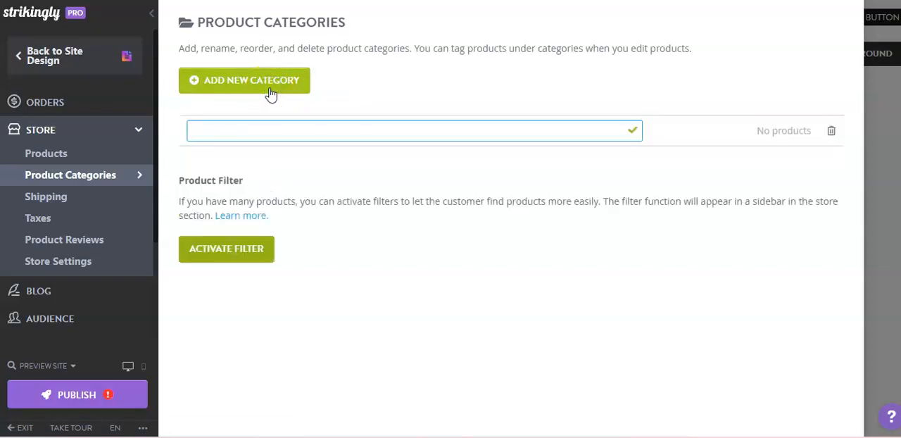
{"action": "type", "text": "D"}
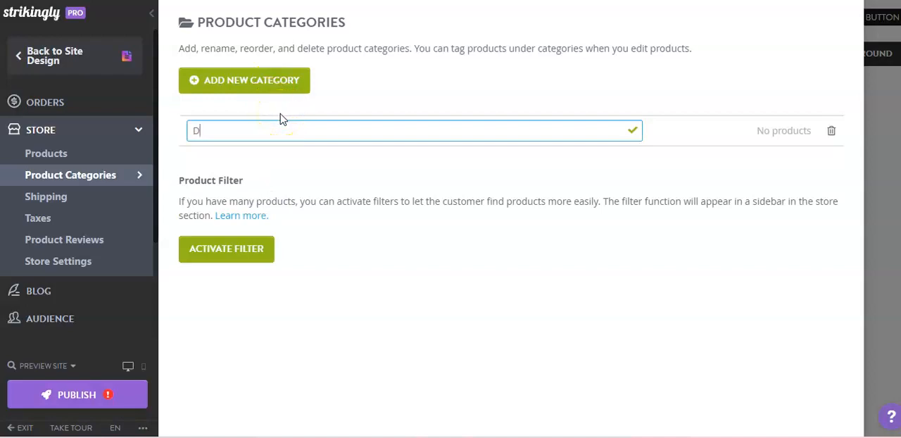
{"action": "type", "text": "og Treat"}
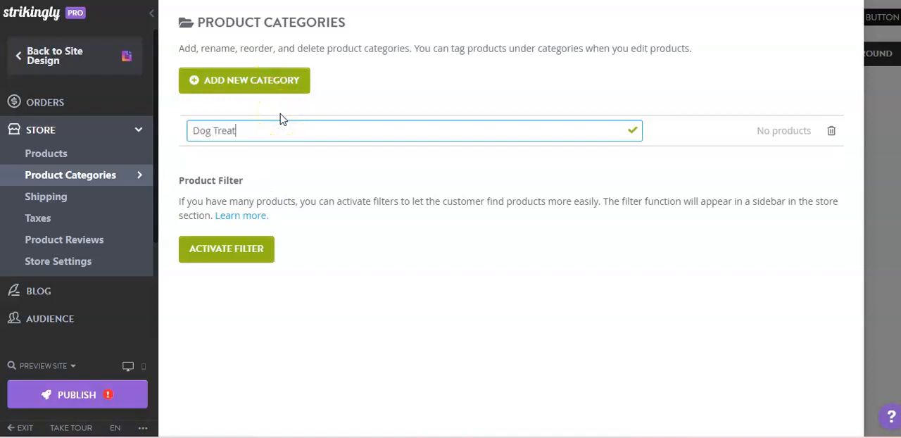
{"action": "type", "text": "s"}
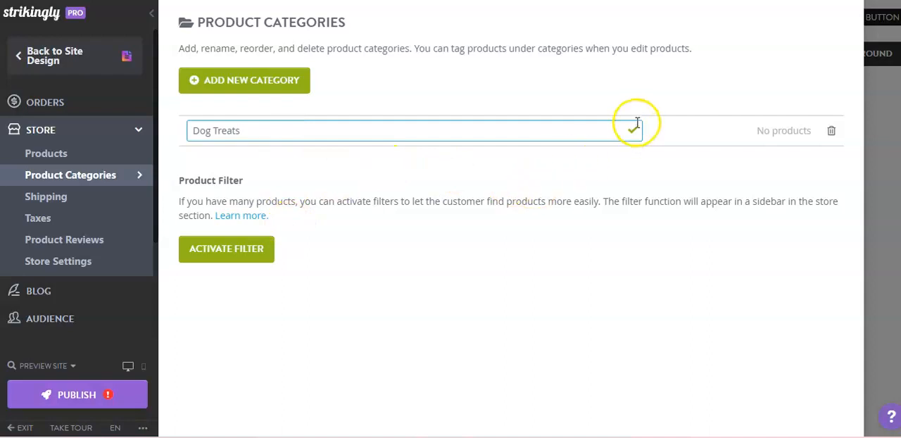
{"action": "left_click", "coordinate": [632, 130]}
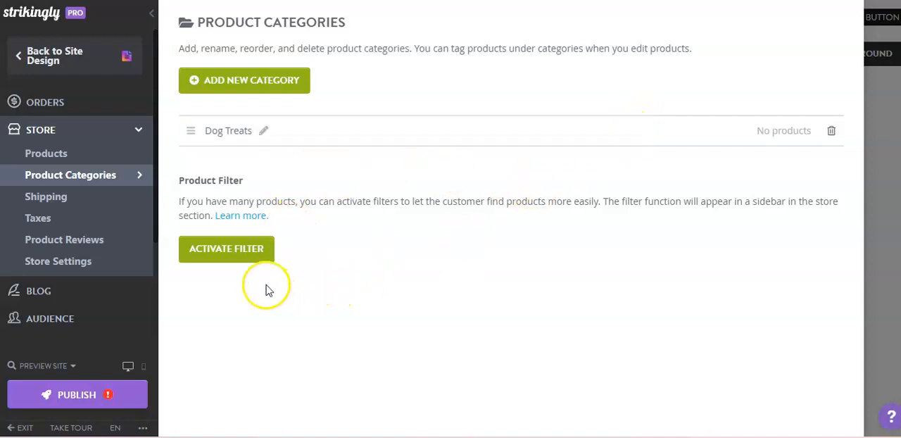
{"action": "left_click", "coordinate": [226, 248]}
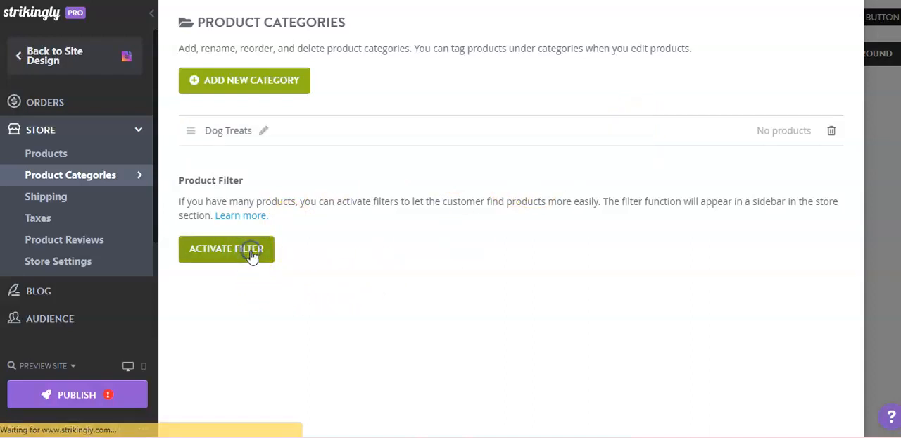
{"action": "left_click", "coordinate": [226, 248]}
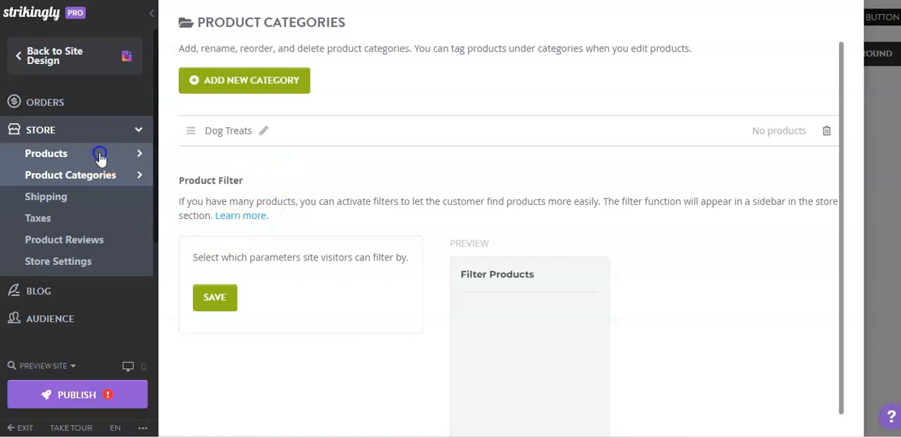
Assign the product to Dog Treats and enable 'Show more details on the product page'.
{"action": "left_click", "coordinate": [47, 153]}
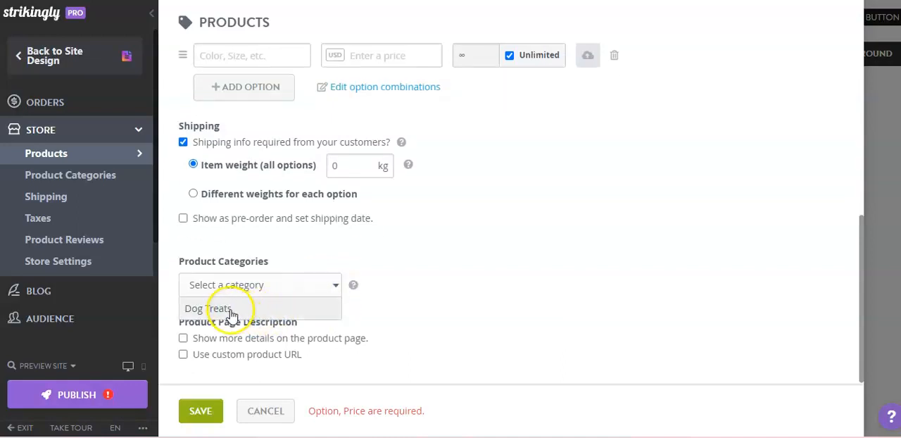
{"action": "left_click", "coordinate": [208, 308]}
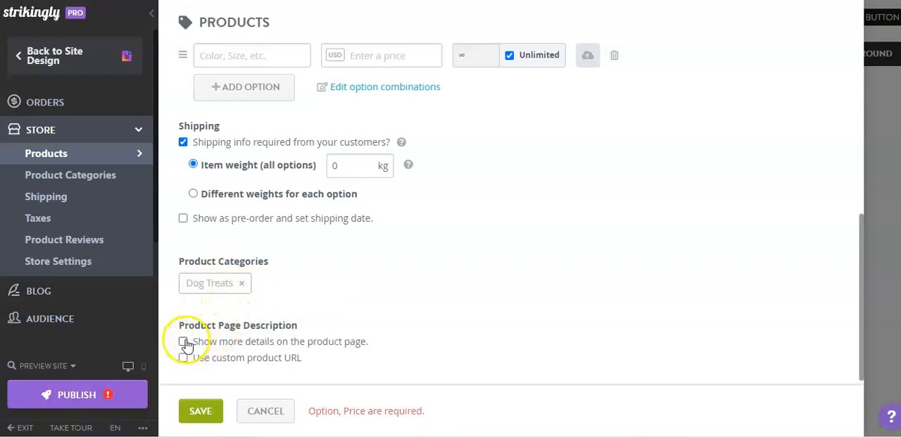
{"action": "left_click", "coordinate": [183, 341]}
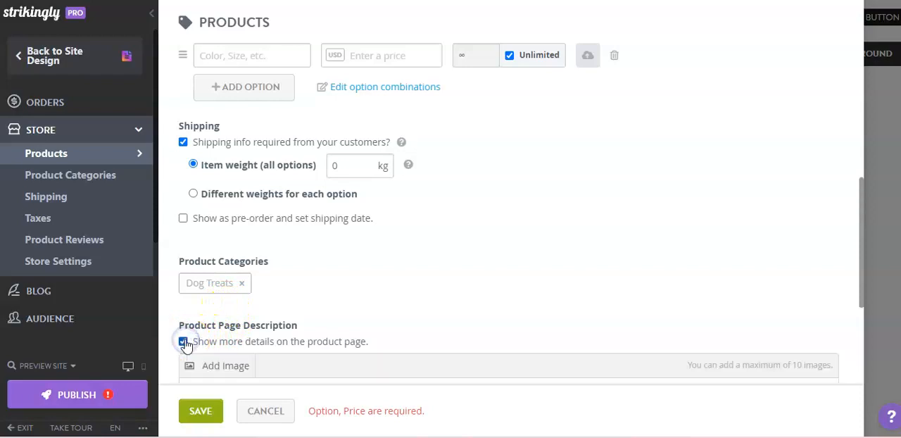
{"action": "left_click", "coordinate": [183, 341]}
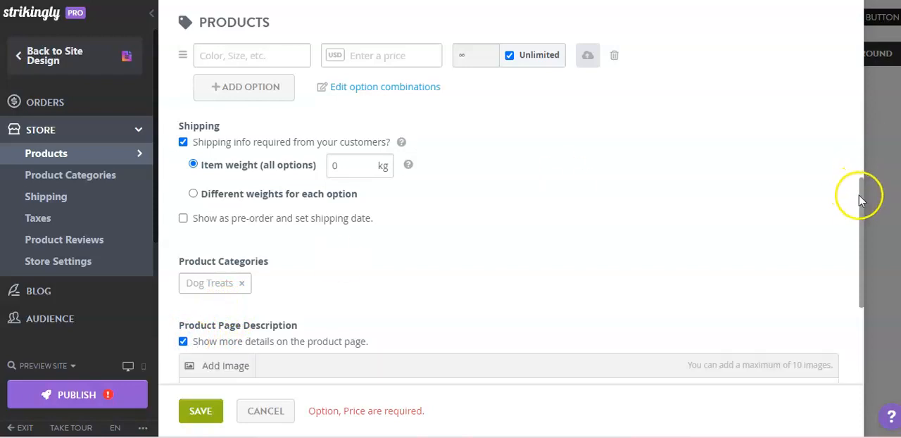
{"action": "scroll", "scroll_direction": "down", "scroll_amount": 3}
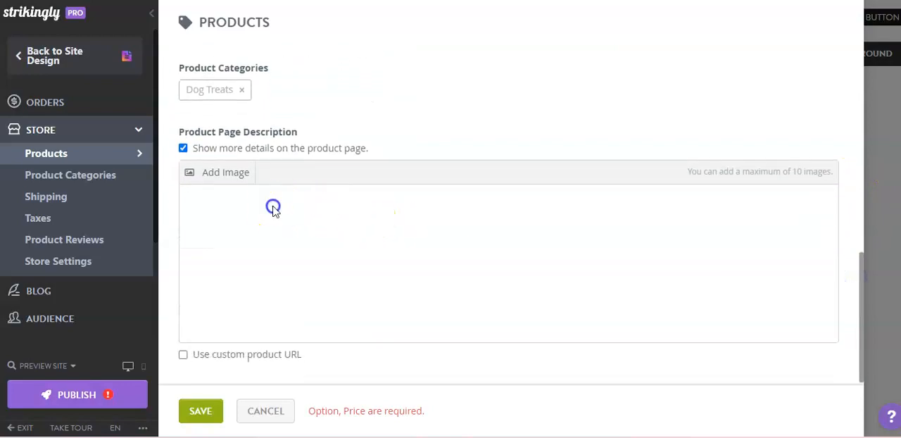
{"action": "left_click", "coordinate": [273, 208]}
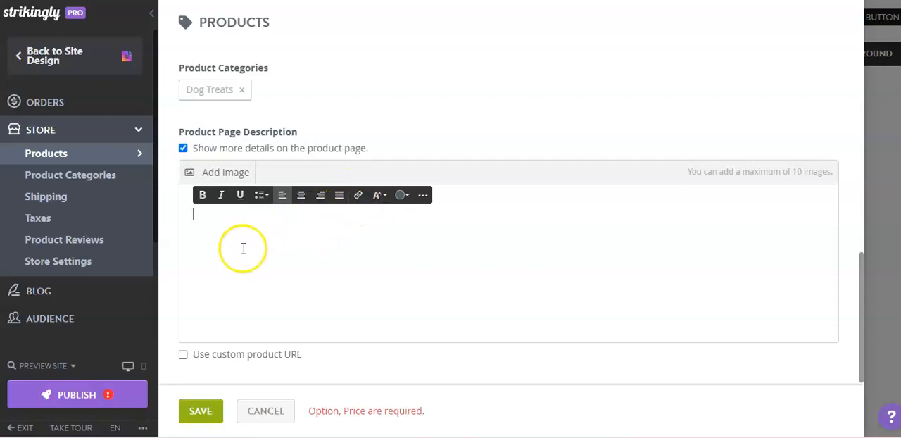
{"action": "mouse_move", "coordinate": [264, 242]}
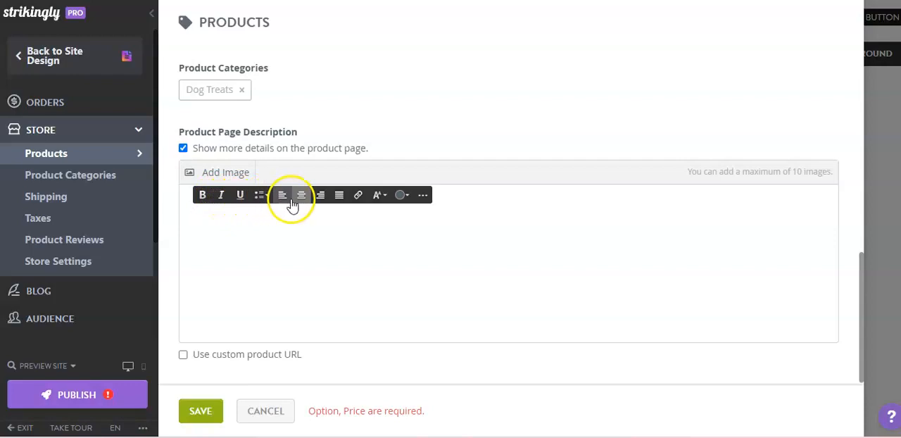
{"action": "mouse_move", "coordinate": [216, 172]}
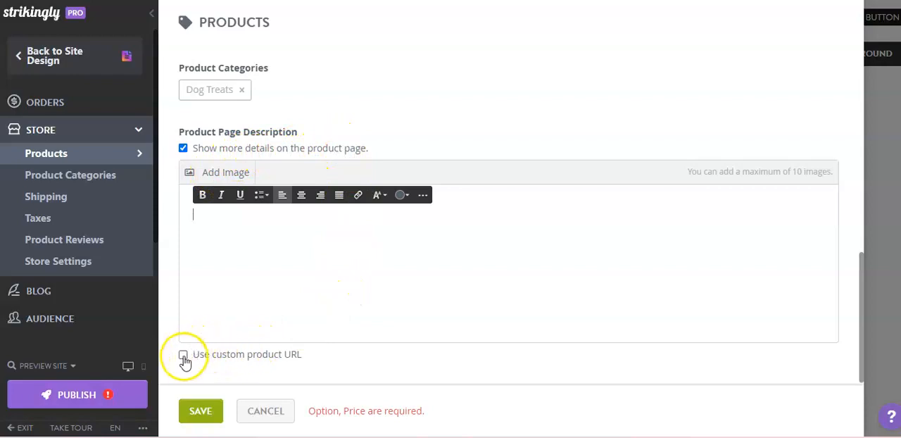
Turn on custom product URL and set the slug to 'dogtreats'.
{"action": "left_click", "coordinate": [183, 354]}
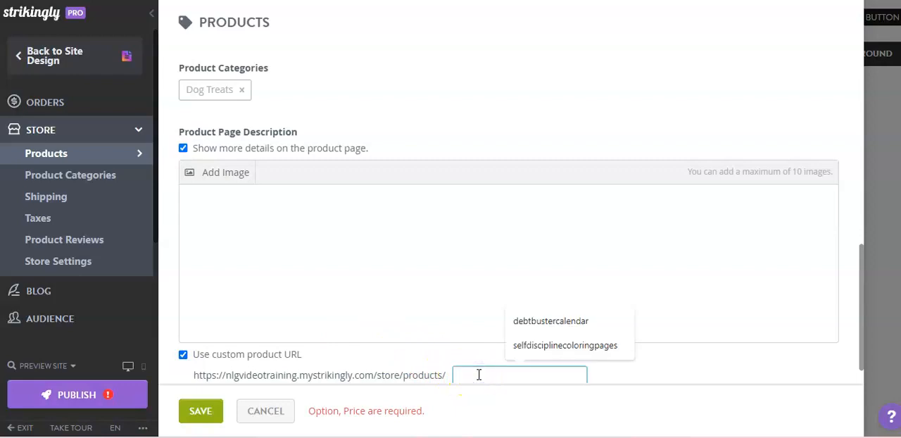
{"action": "type", "text": "dogtreats"}
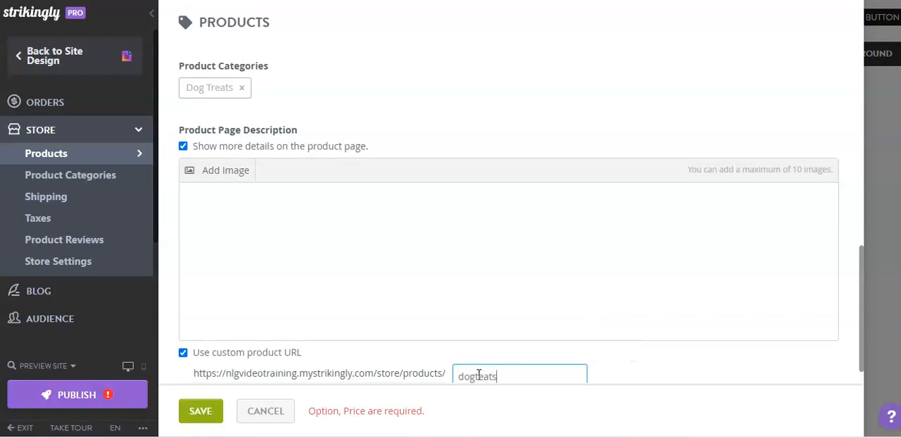
{"action": "key", "text": "Backspace"}
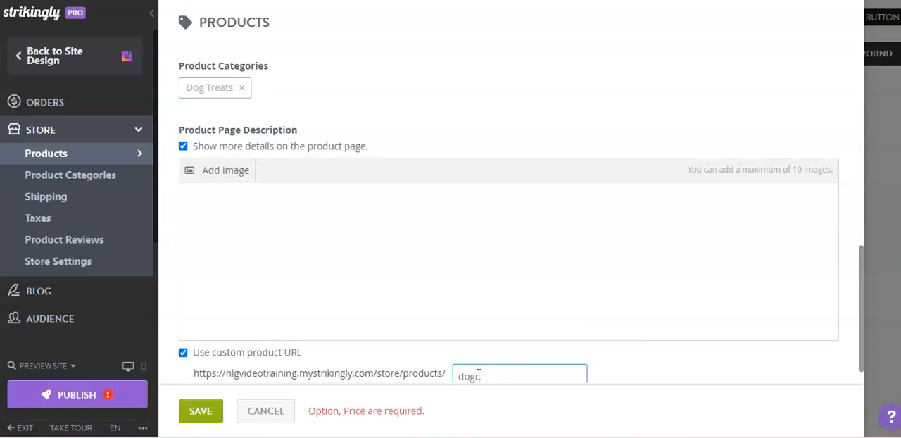
{"action": "type", "text": "treats"}
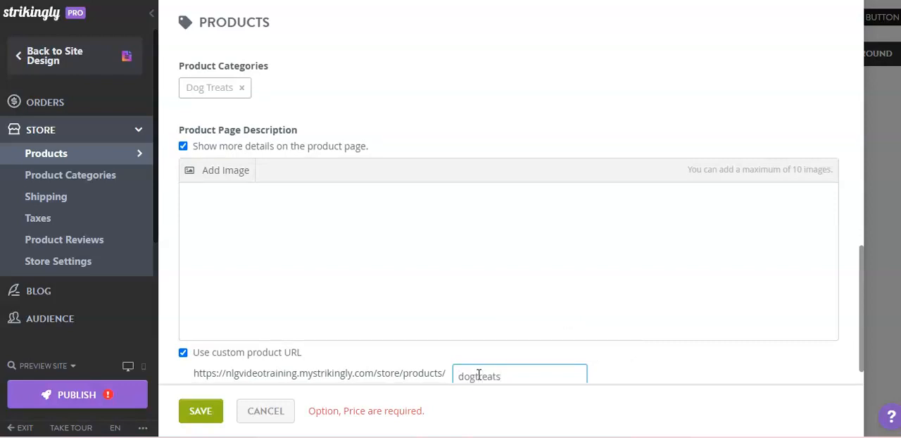
{"action": "scroll", "scroll_direction": "down", "scroll_amount": 3}
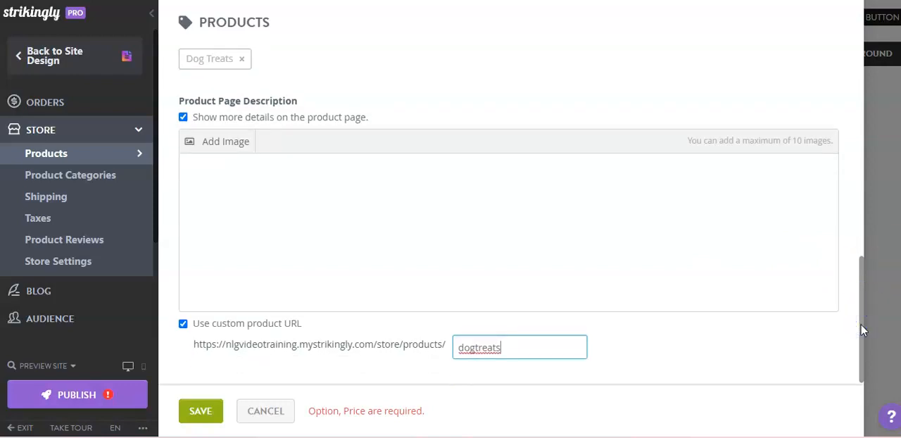
{"action": "mouse_move", "coordinate": [386, 319]}
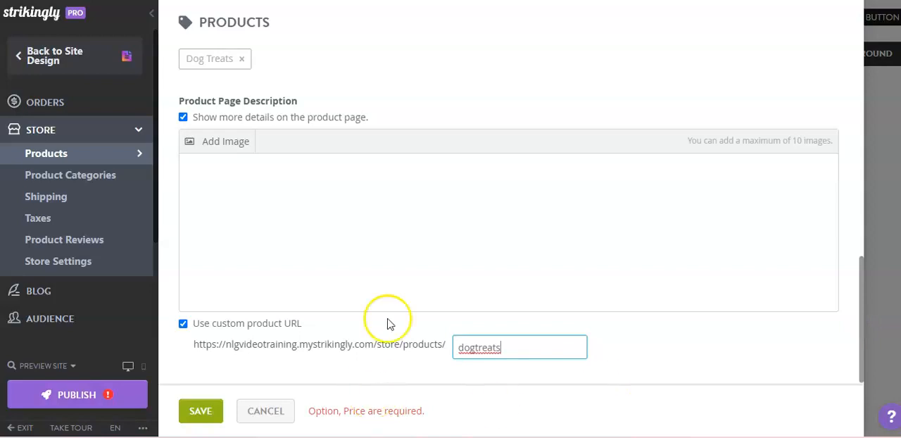
{"action": "mouse_move", "coordinate": [853, 345]}
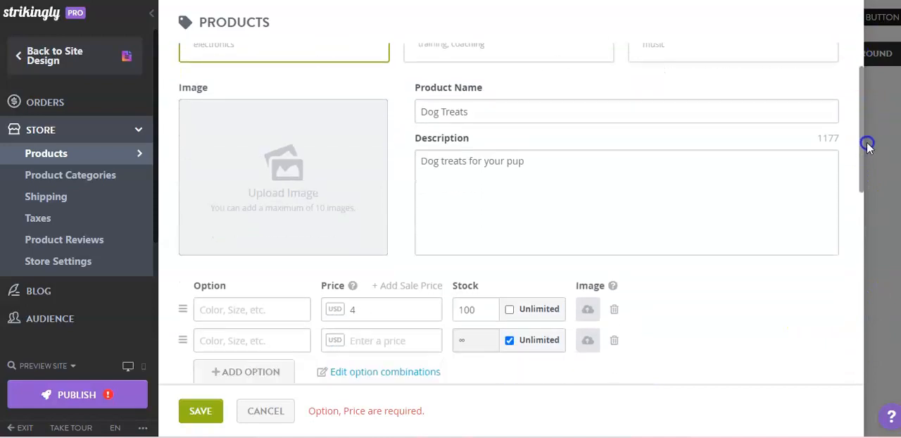
Delete the option row priced at 4 and set the price to 5.99 USD.
{"action": "scroll", "scroll_direction": "down", "scroll_amount": 3}
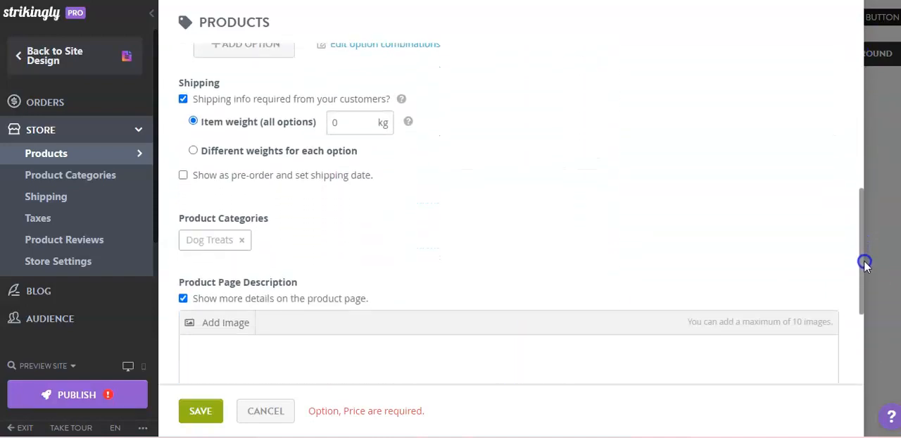
{"action": "scroll", "scroll_direction": "up", "scroll_amount": 3}
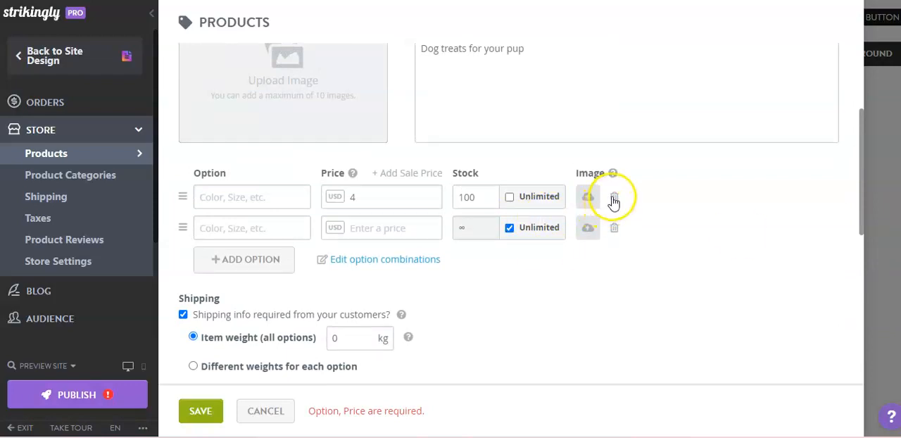
{"action": "left_click", "coordinate": [614, 196]}
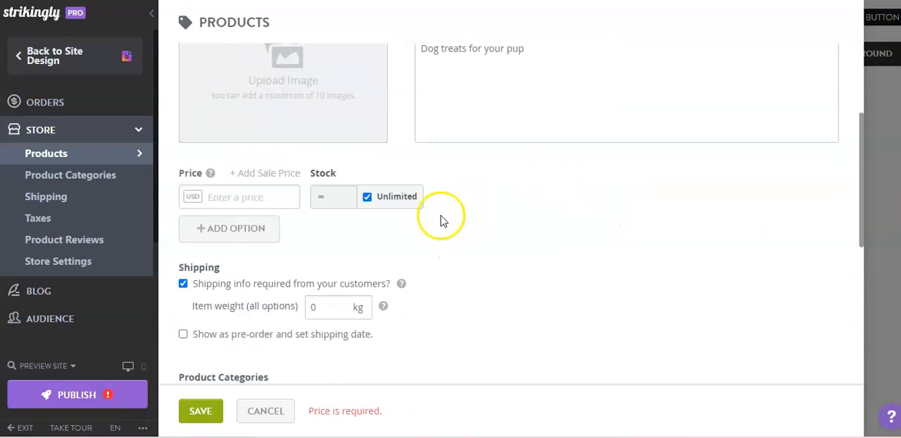
{"action": "scroll", "scroll_direction": "down", "scroll_amount": 3}
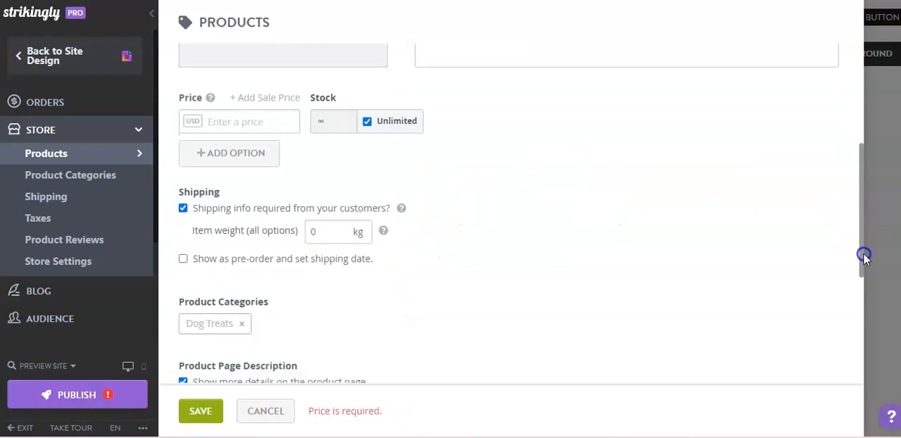
{"action": "scroll", "scroll_direction": "down", "scroll_amount": 3}
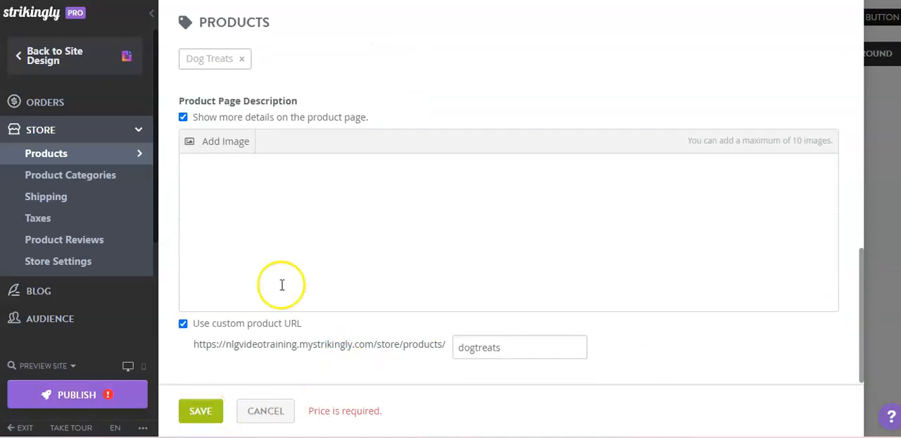
{"action": "scroll", "scroll_direction": "down", "scroll_amount": 3}
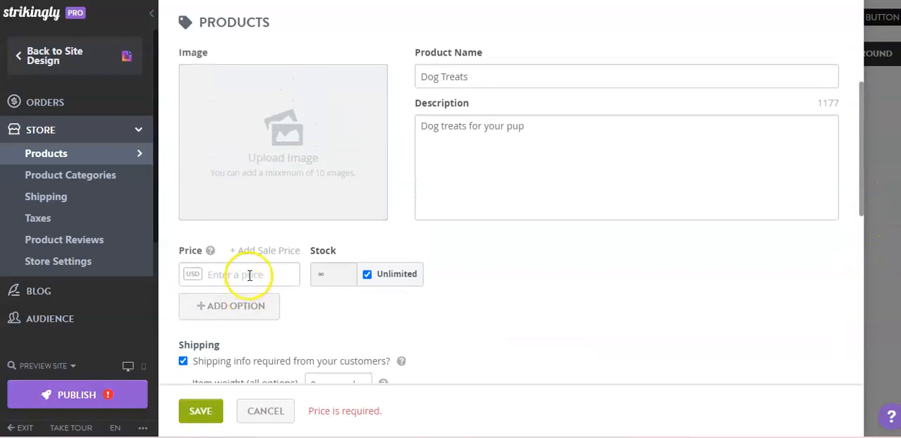
{"action": "type", "text": "5."}
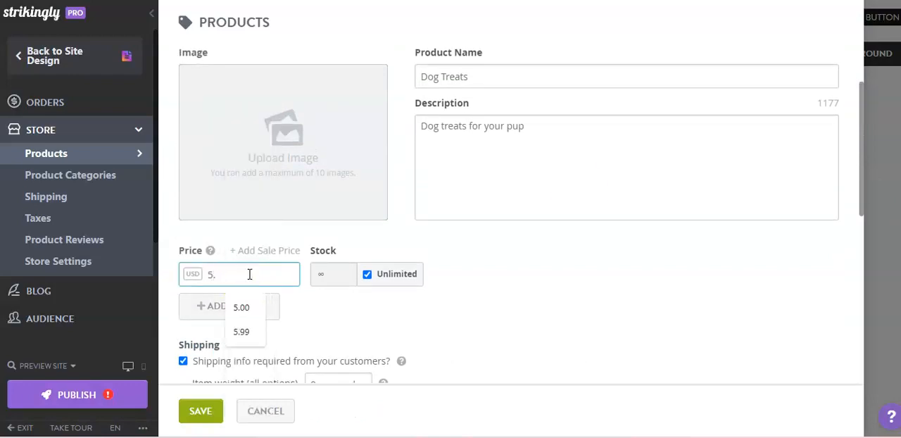
{"action": "left_click", "coordinate": [240, 331]}
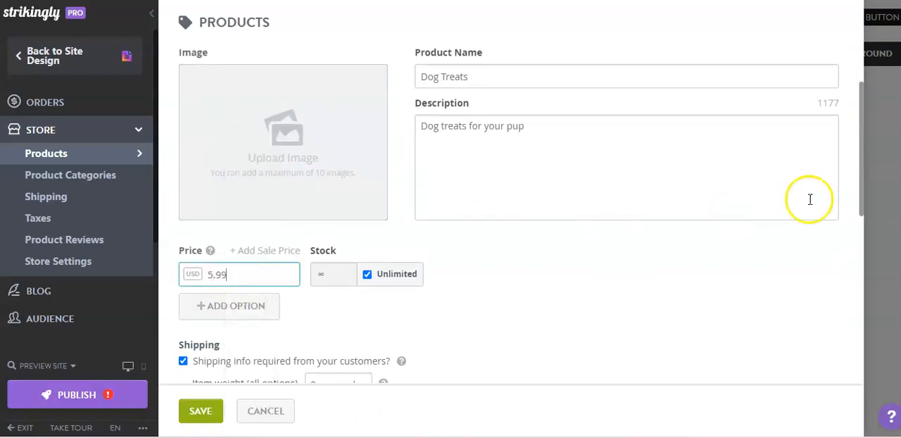
{"action": "scroll", "scroll_direction": "down", "scroll_amount": 3}
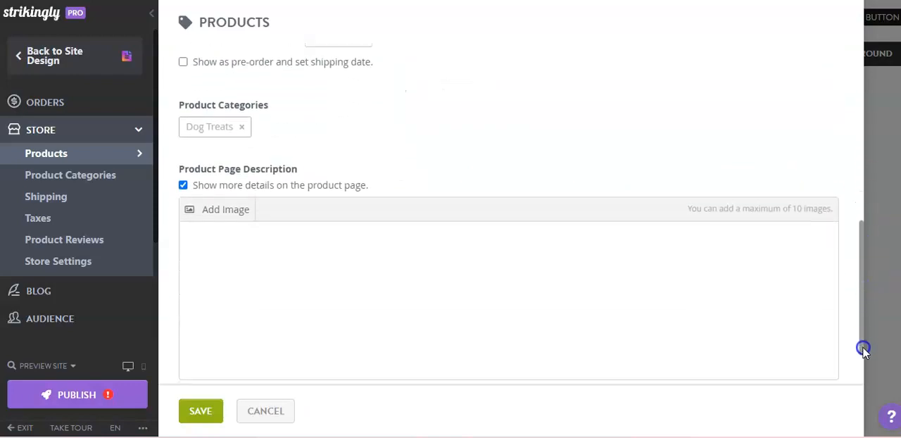
{"action": "scroll", "scroll_direction": "down", "scroll_amount": 3}
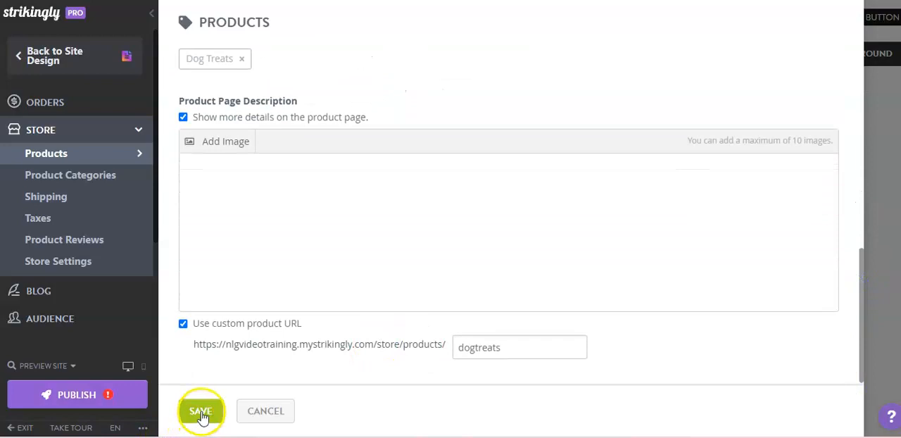
Save the product editor so Dog Treats lists at $5.99 in Products.
{"action": "left_click", "coordinate": [201, 410]}
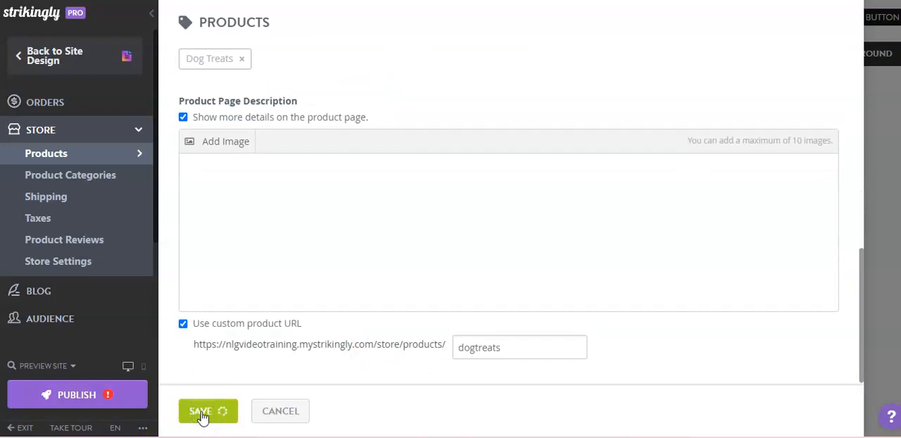
{"action": "left_click", "coordinate": [204, 410]}
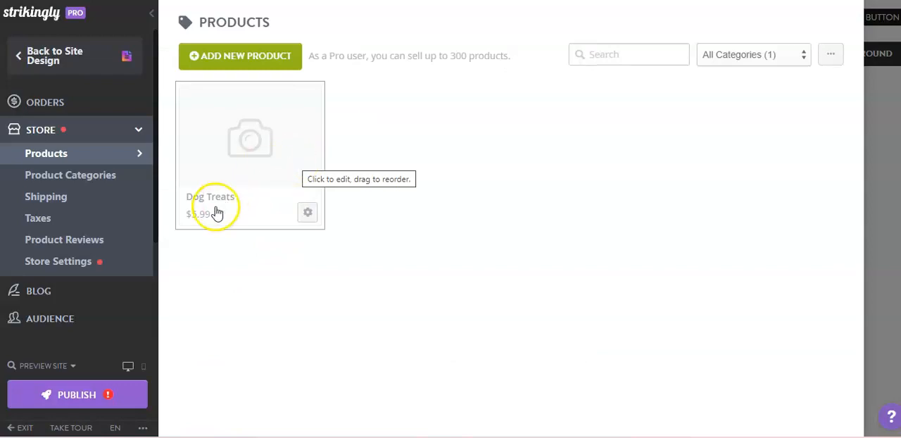
{"action": "mouse_move", "coordinate": [317, 257]}
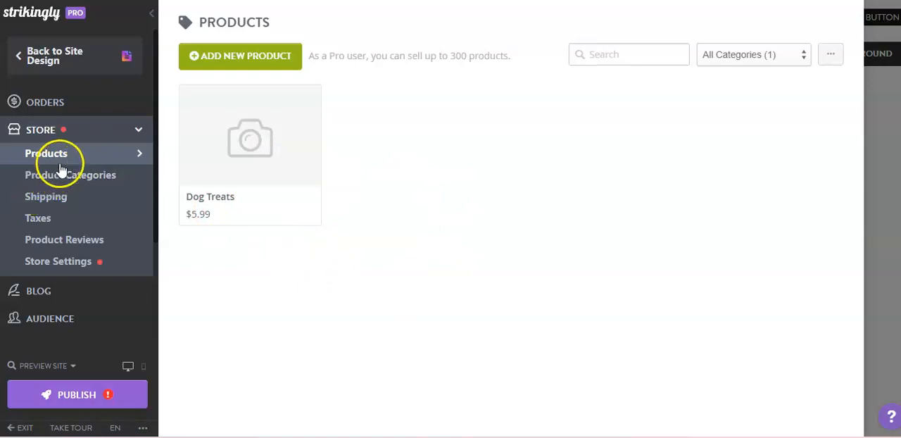
{"action": "mouse_move", "coordinate": [70, 175]}
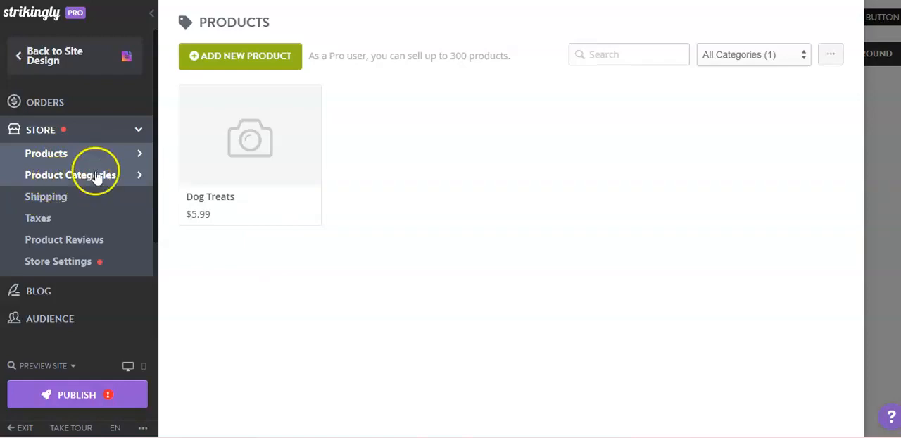
{"action": "mouse_move", "coordinate": [109, 175]}
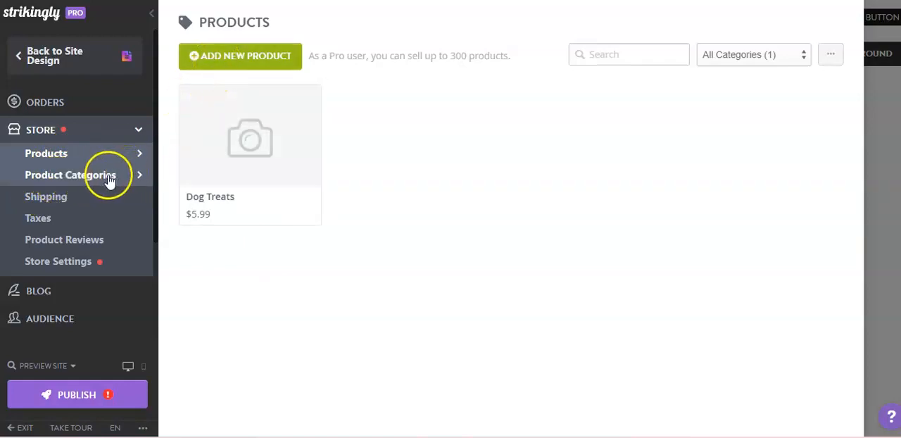
{"action": "mouse_move", "coordinate": [74, 196]}
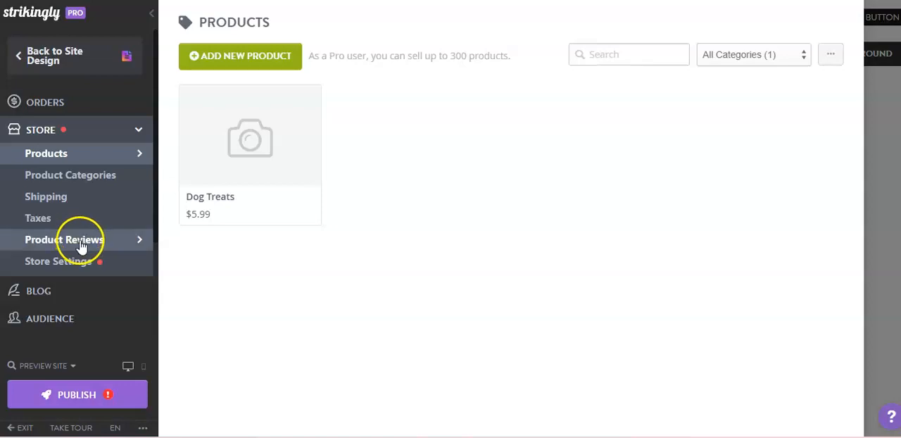
{"action": "mouse_move", "coordinate": [64, 239]}
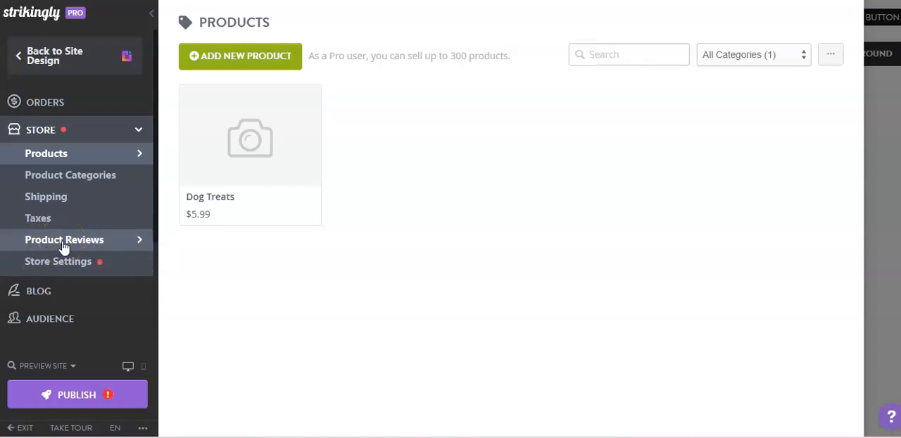
{"action": "mouse_move", "coordinate": [58, 261]}
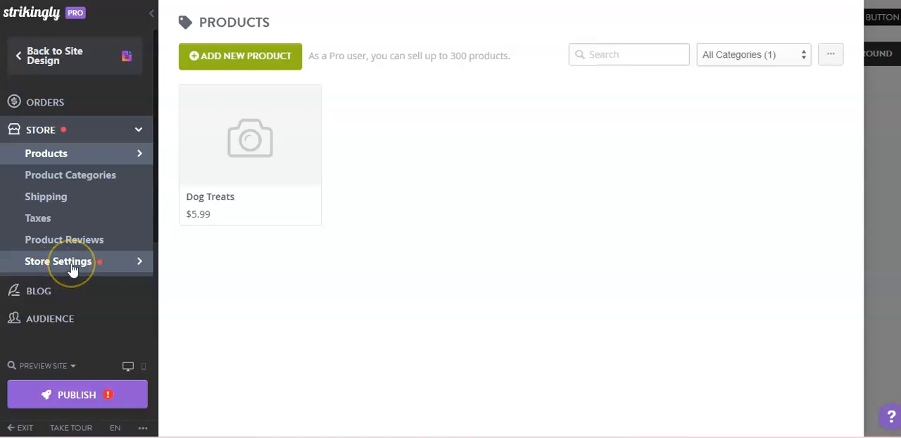
{"action": "mouse_move", "coordinate": [87, 261]}
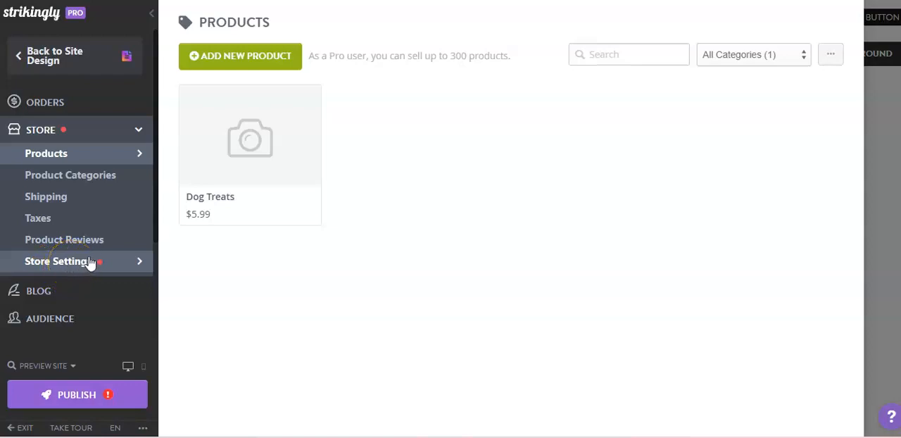
{"action": "mouse_move", "coordinate": [71, 281]}
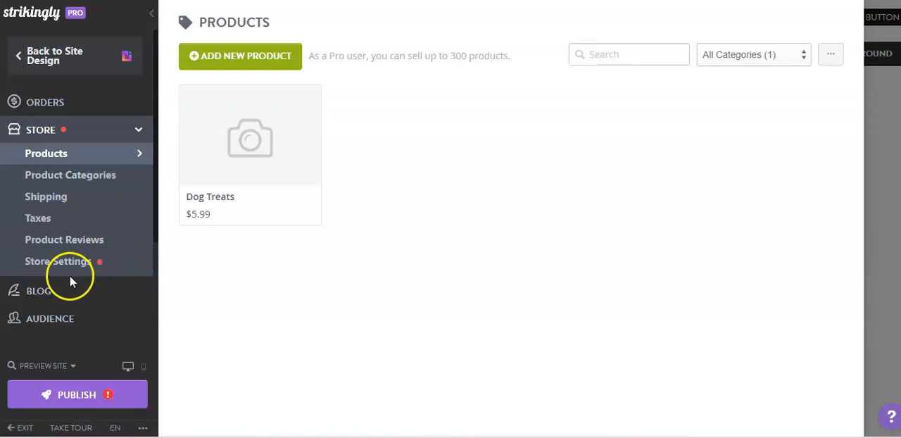